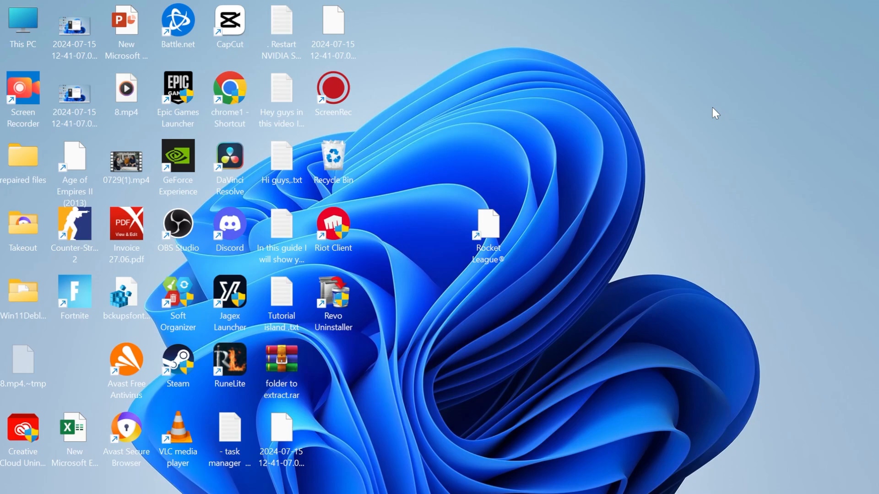
pyautogui.moveTo(458, 161)
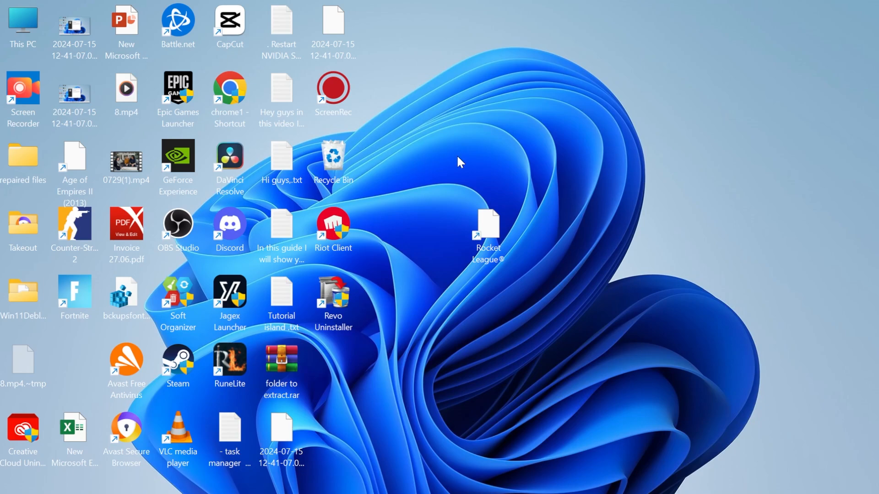
pyautogui.moveTo(426, 436)
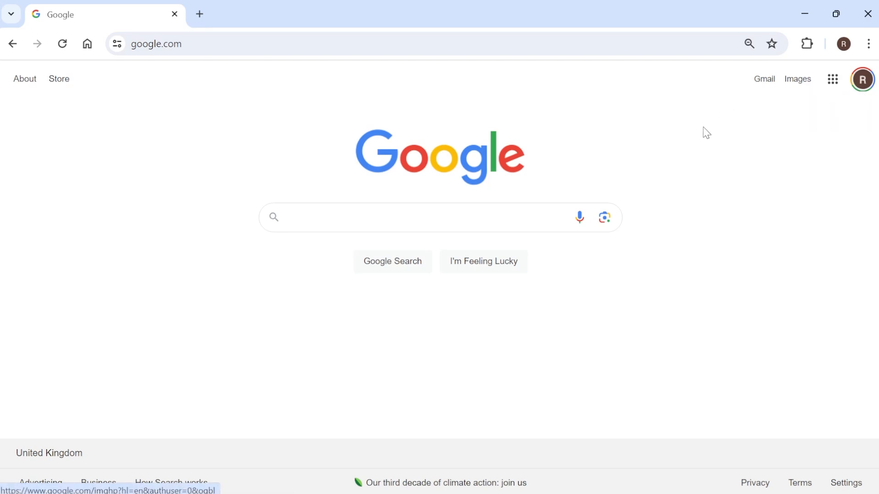
pyautogui.moveTo(697, 138)
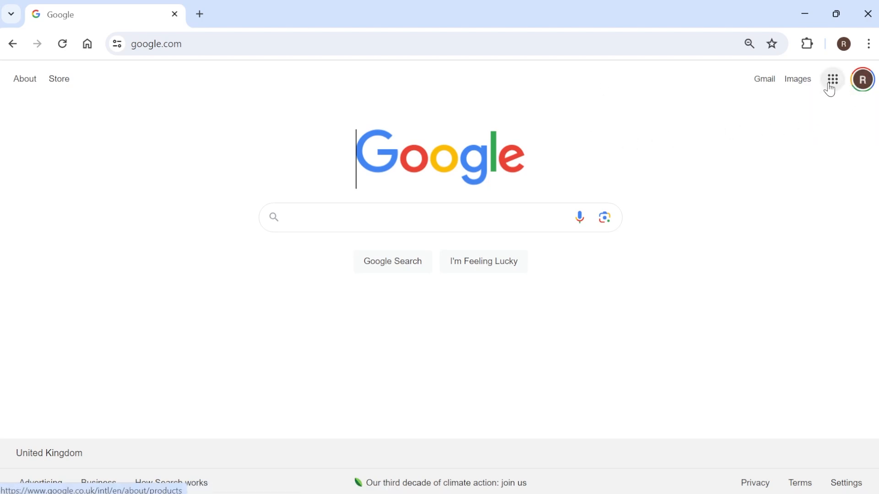
# Reach Google Drive from google.com through the Google apps grid
pyautogui.click(832, 79)
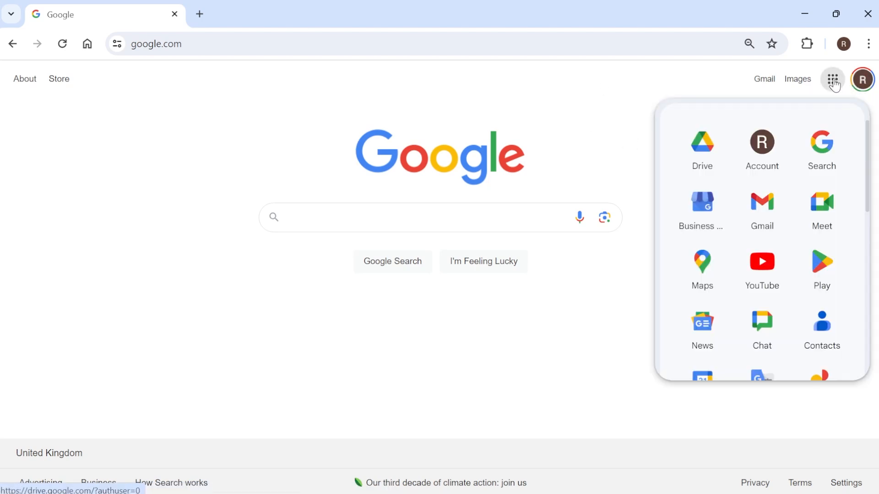
pyautogui.moveTo(703, 142)
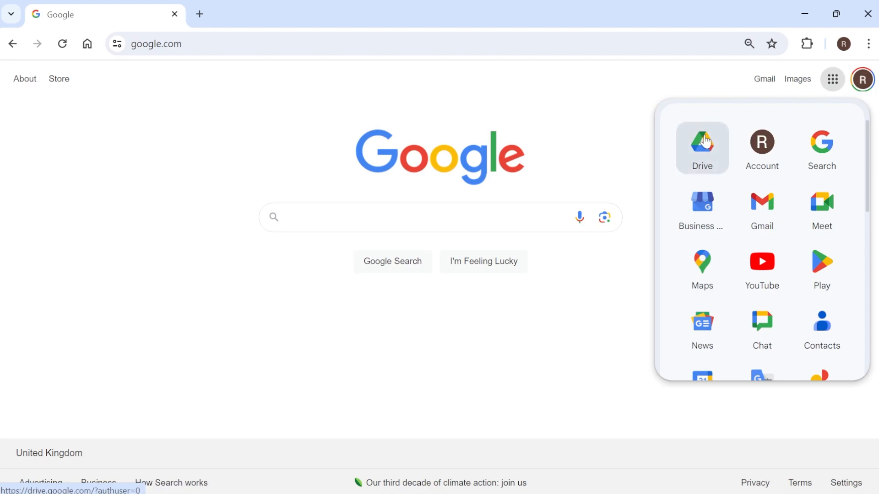
pyautogui.click(702, 142)
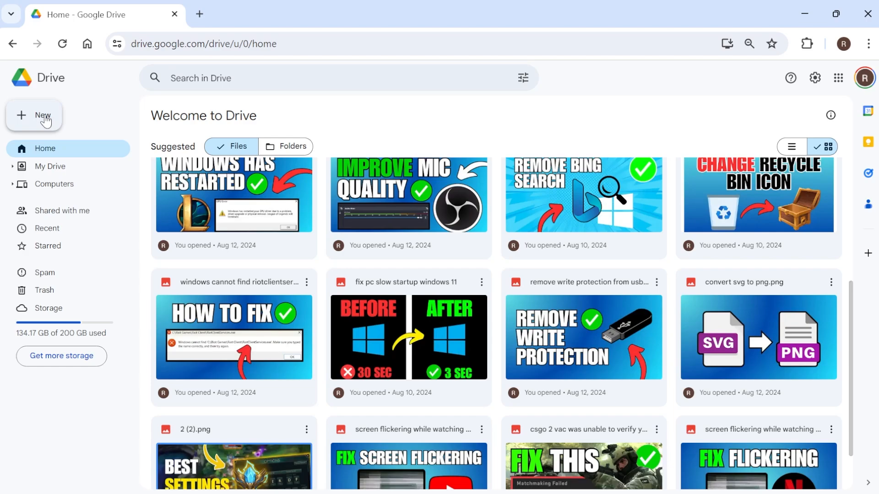
# Start a file upload and filter the Open dialog to 'pdf' to find Invoice 13.07 (1).pdf
pyautogui.click(34, 116)
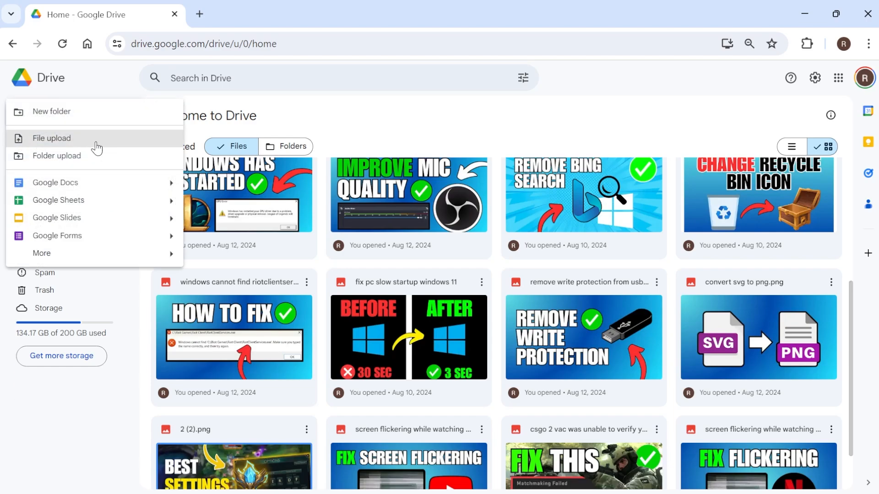
pyautogui.click(51, 138)
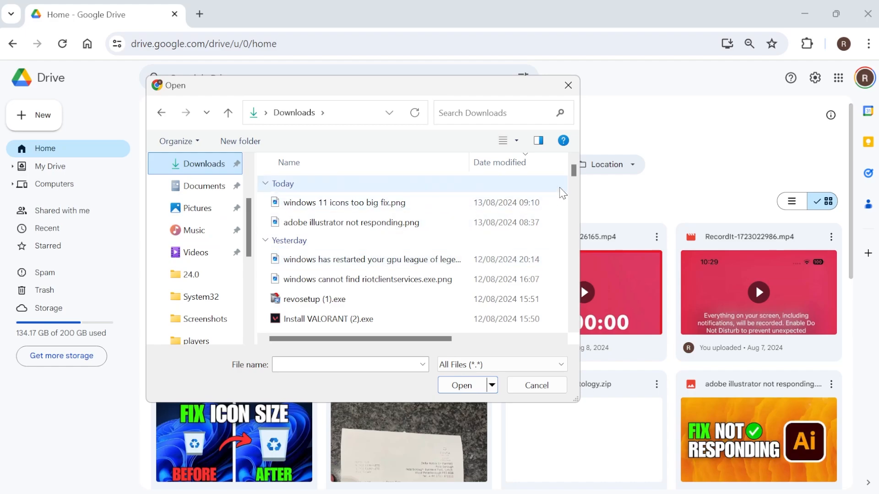
pyautogui.write('pdf')
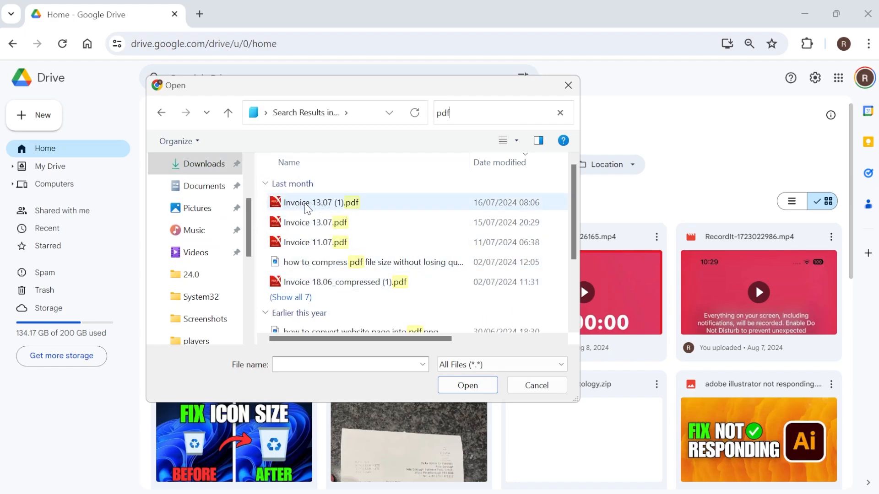
pyautogui.moveTo(311, 205)
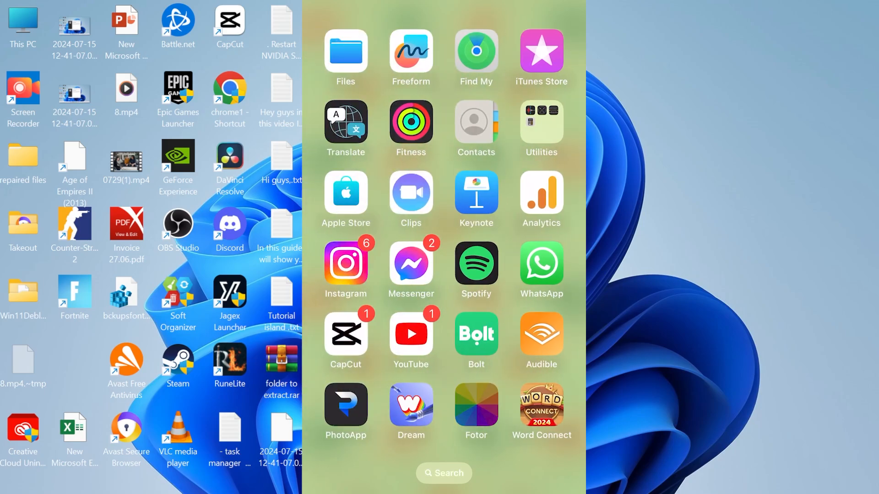
# Search the App Store for 'go' and pick the google drive suggestion to open the app
pyautogui.click(444, 473)
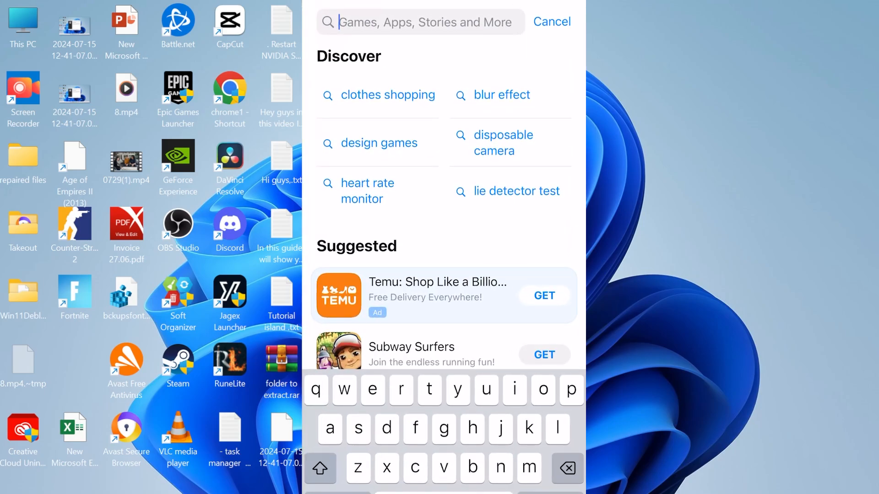
pyautogui.write('go')
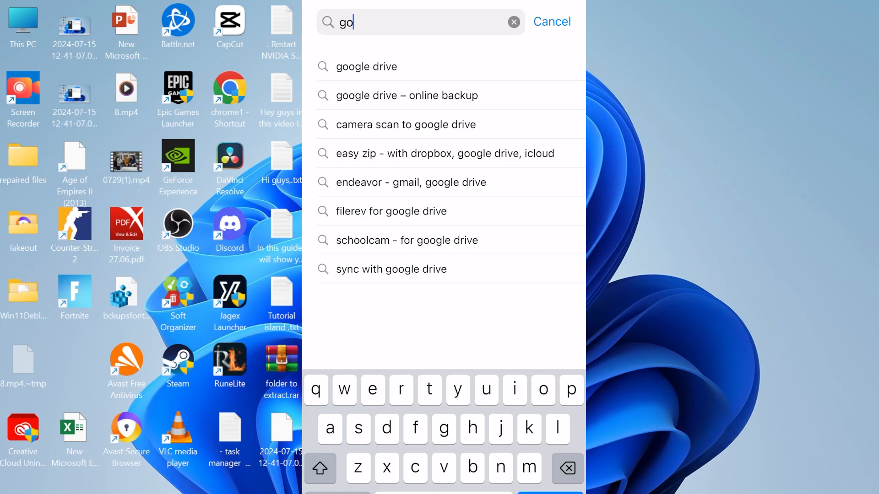
pyautogui.click(366, 66)
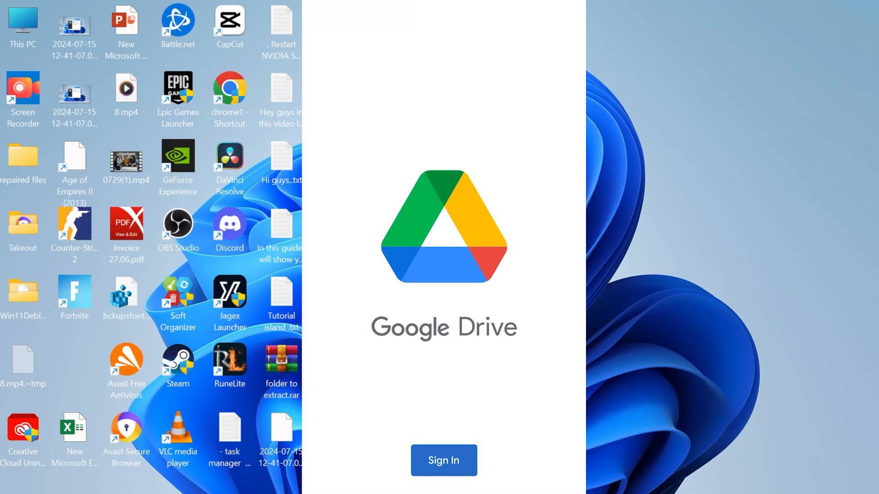
# Sign in, find Invoice 13.07 (1).pdf under Recent and download it to the phone
pyautogui.click(444, 460)
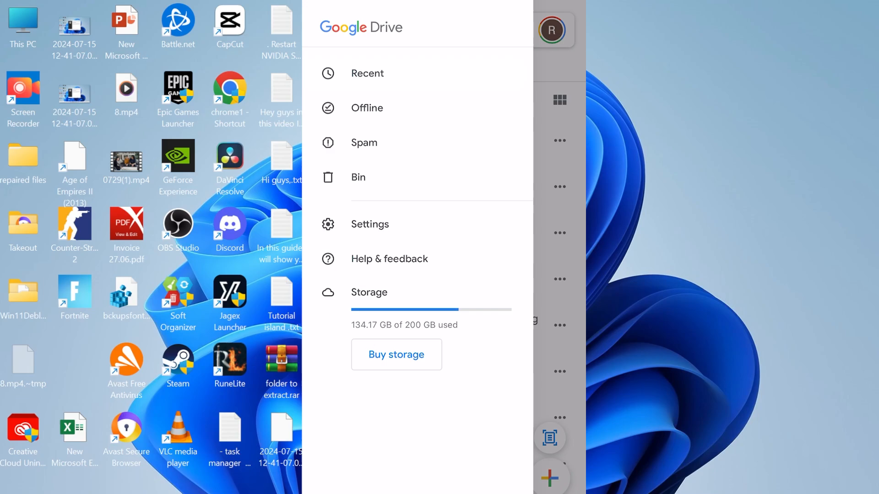
pyautogui.click(367, 74)
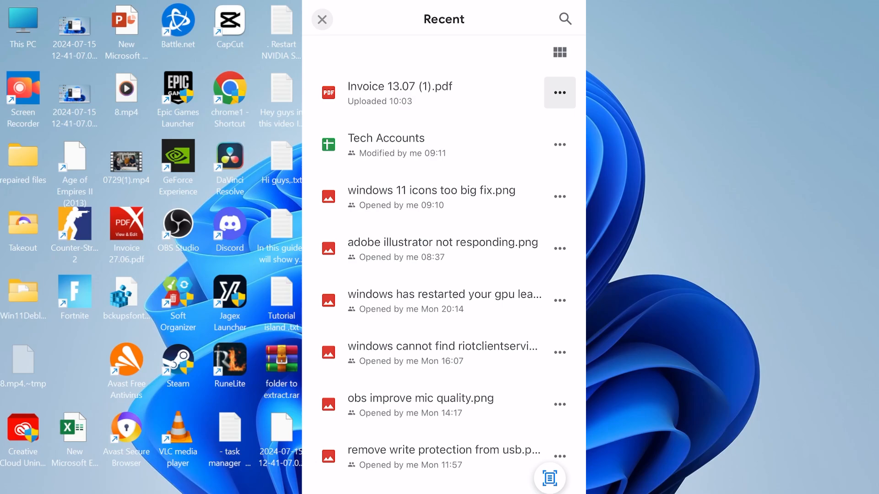
pyautogui.click(560, 92)
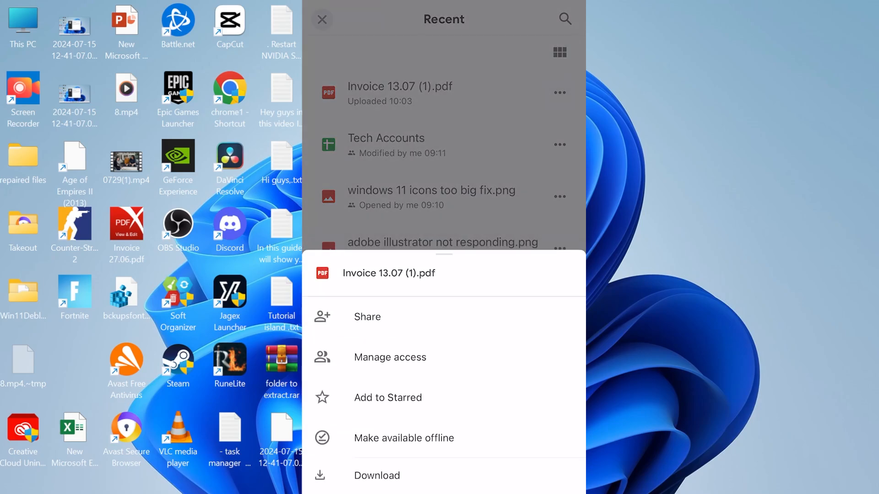
pyautogui.click(368, 317)
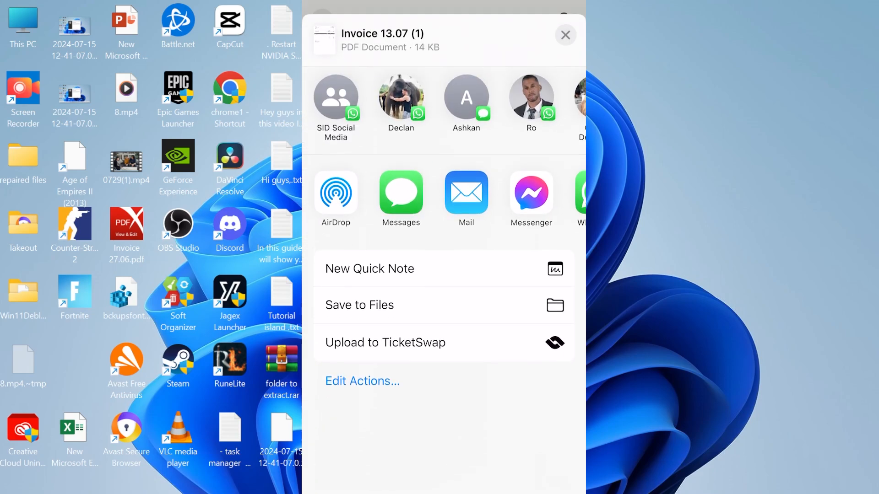
# Save the invoice to Files under On My iPhone, replacing the existing copy
pyautogui.click(360, 305)
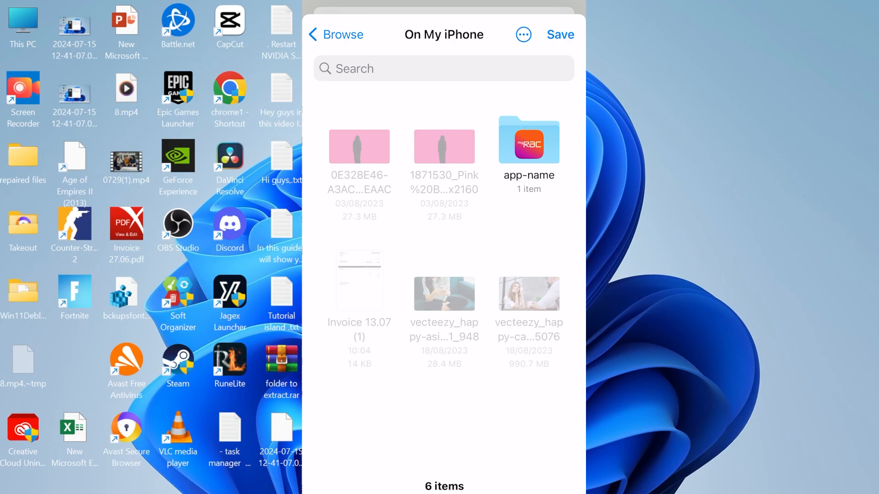
pyautogui.click(560, 35)
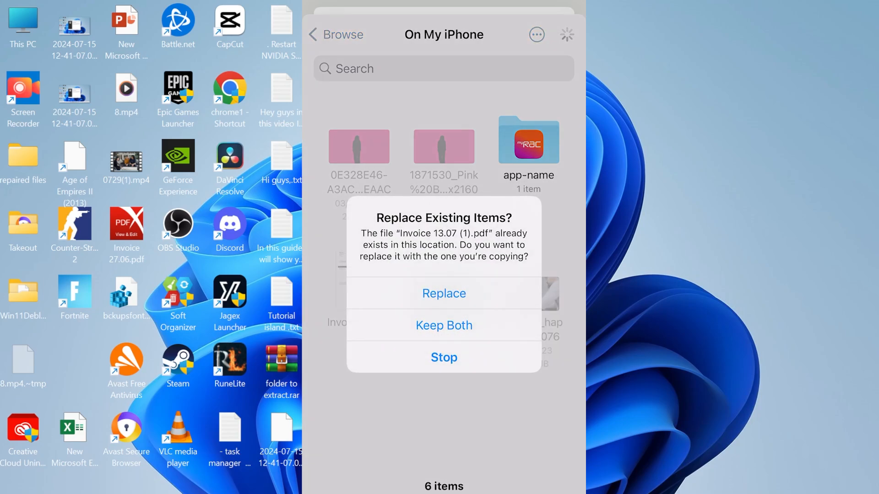
pyautogui.click(444, 326)
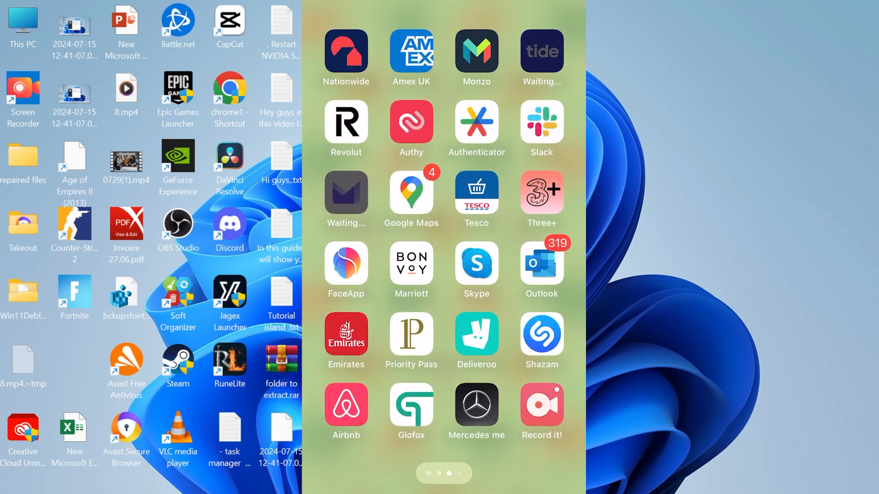
pyautogui.hscroll(-3)
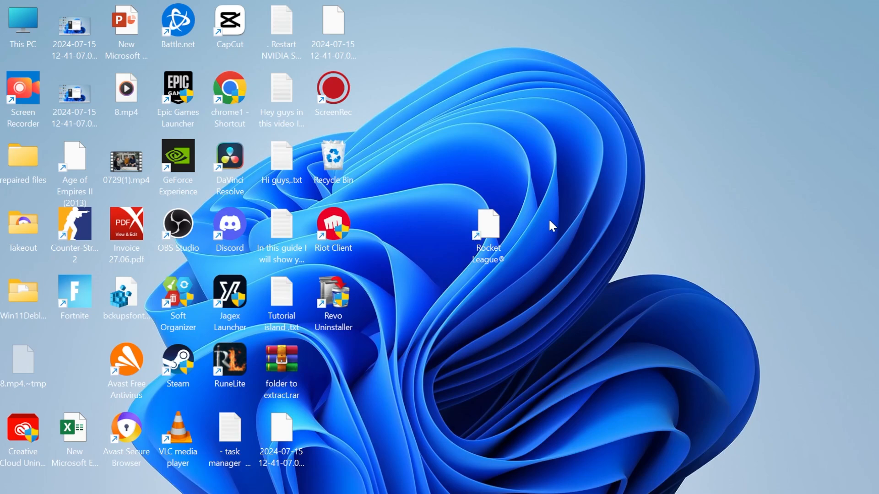
pyautogui.moveTo(575, 266)
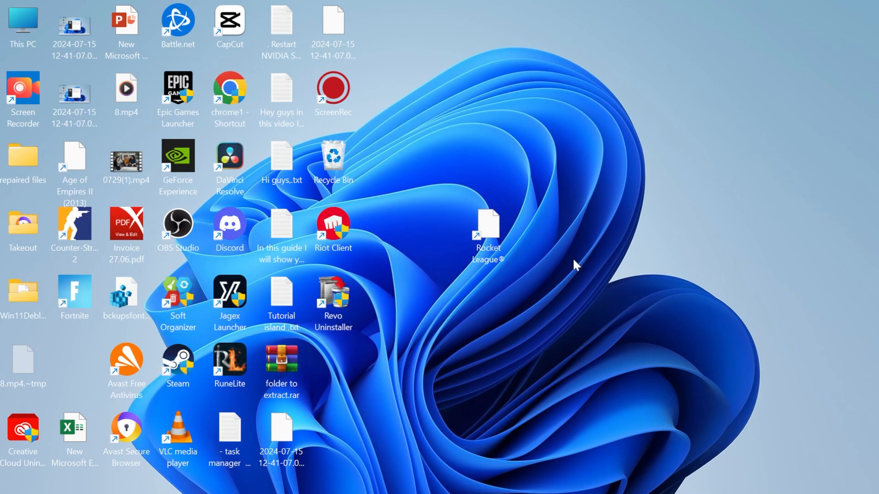